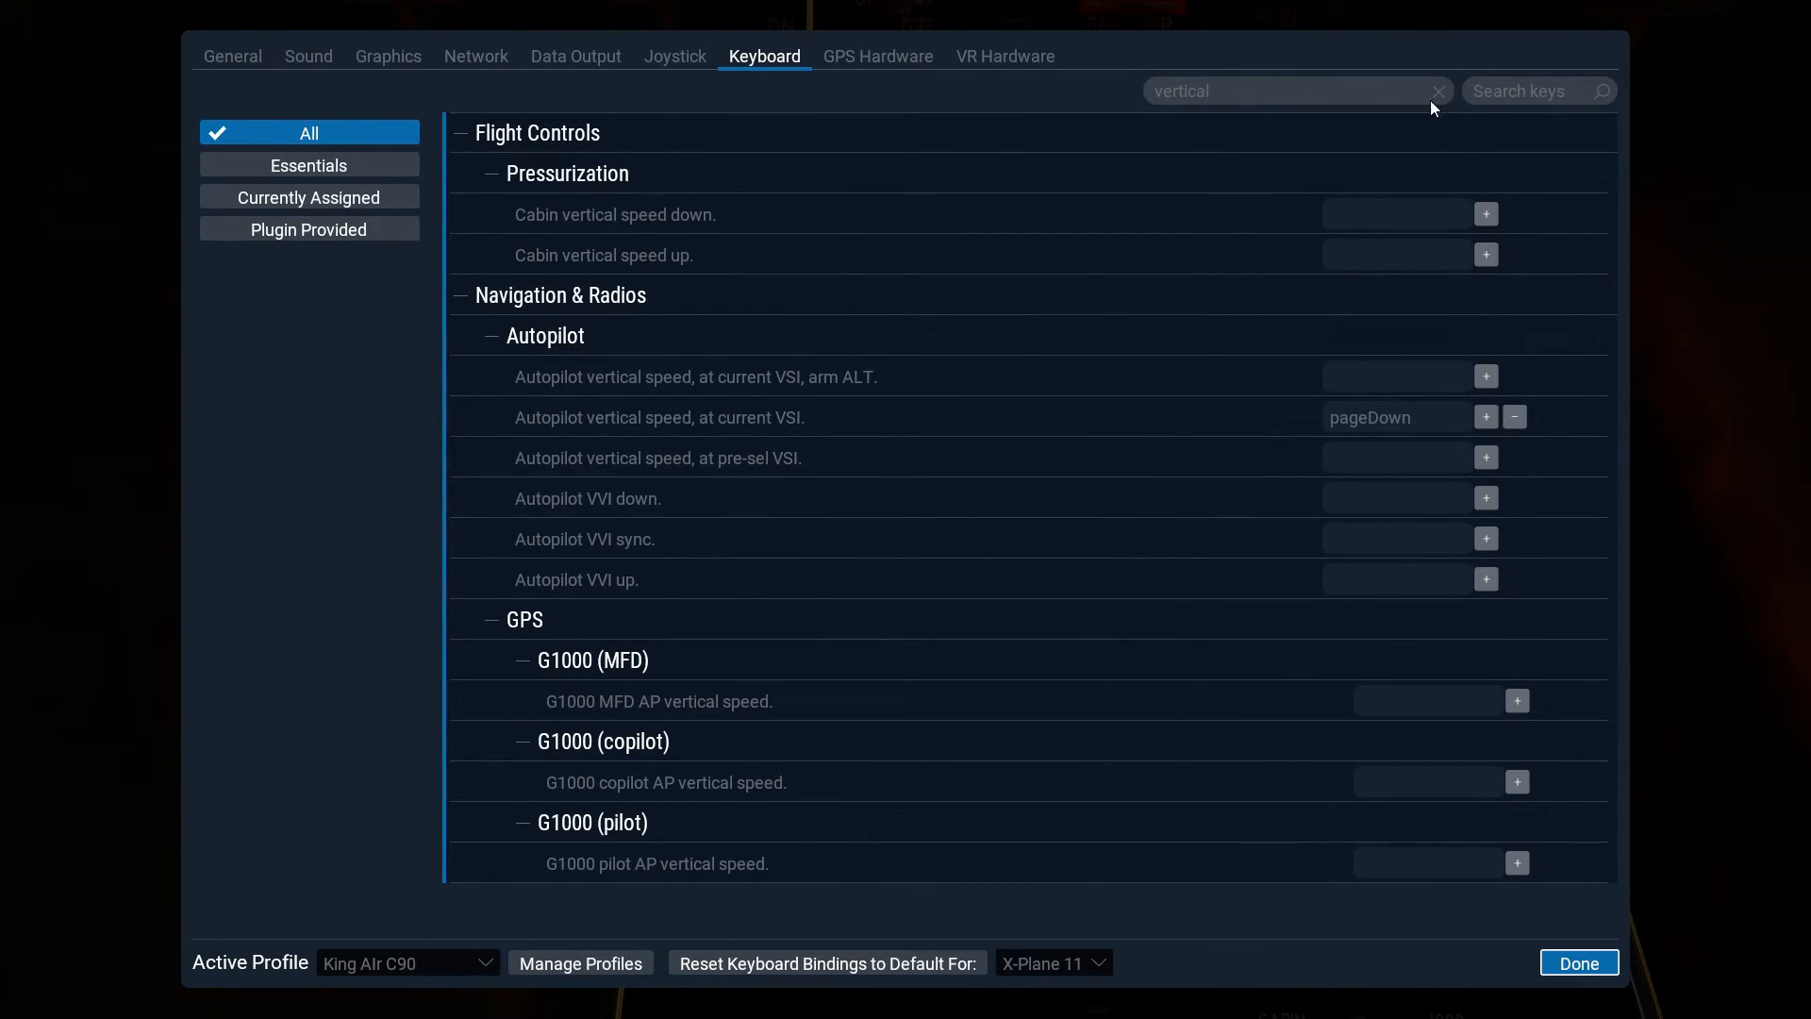
Step: Look up the autopilot bindings for numpad+, delete, home and pageUp, then close Keyboard settings
text(numpad+)
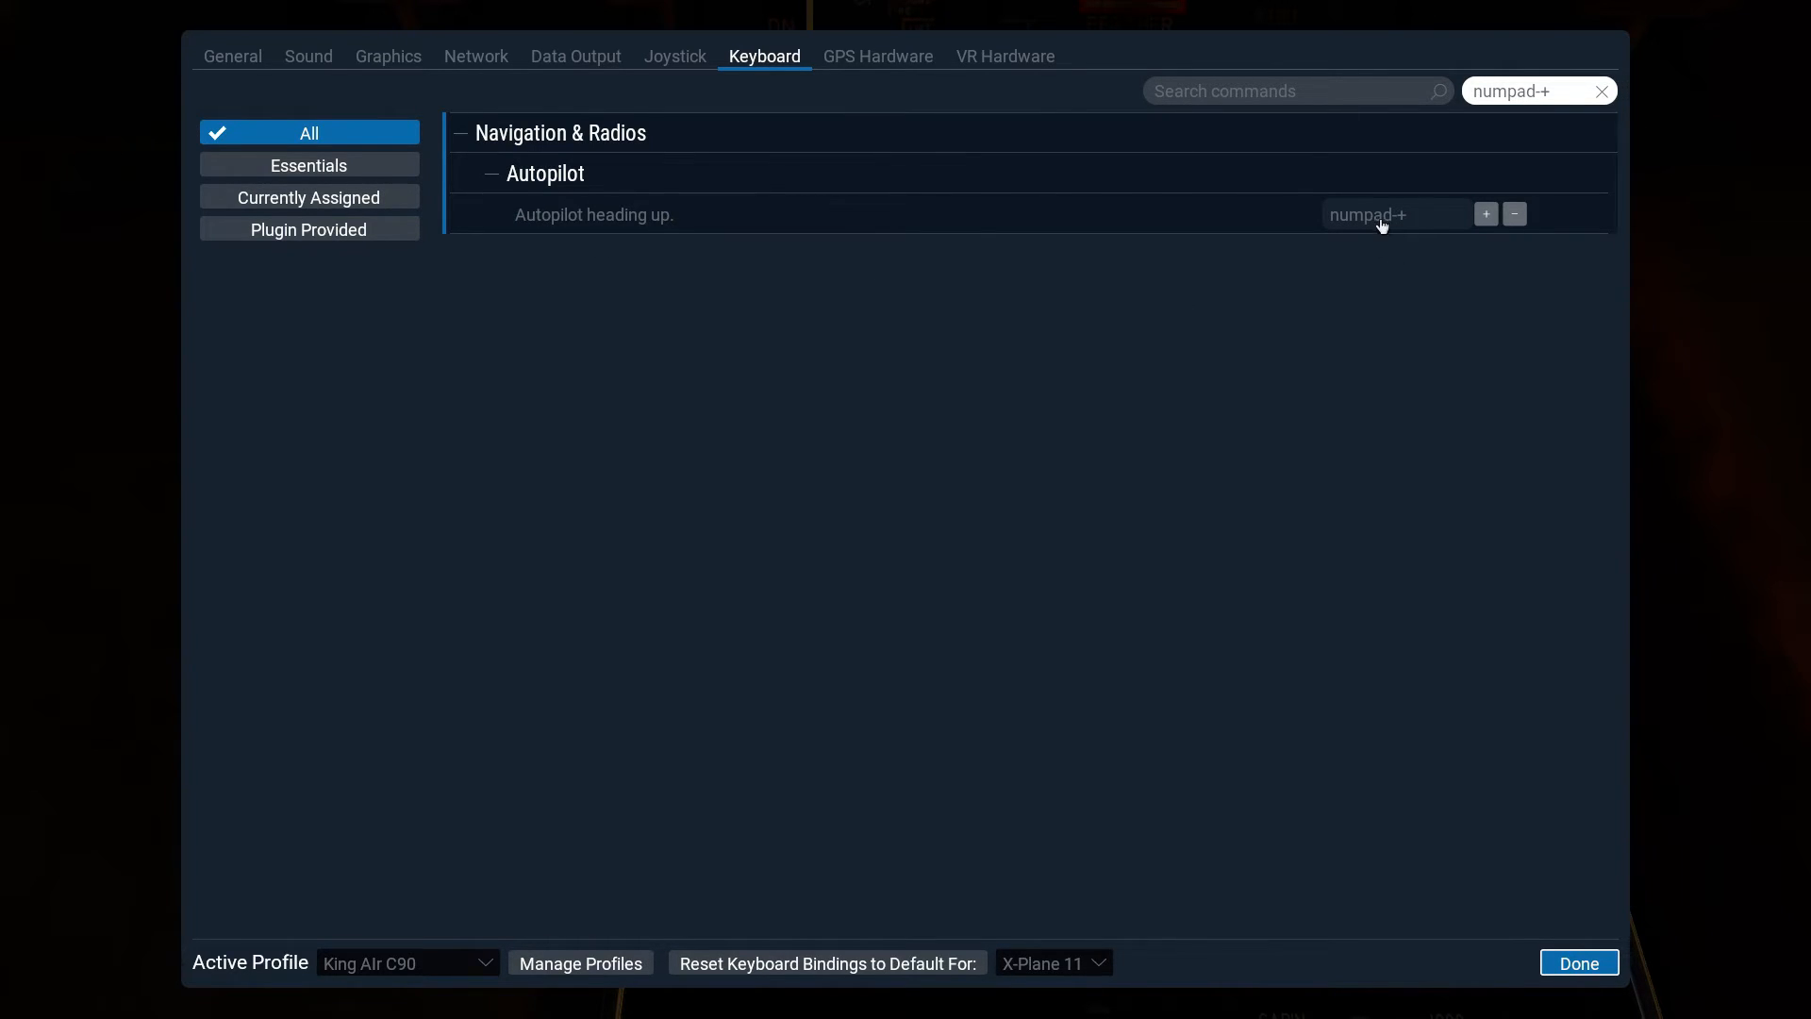
mouse_move(1400, 228)
text(insert)
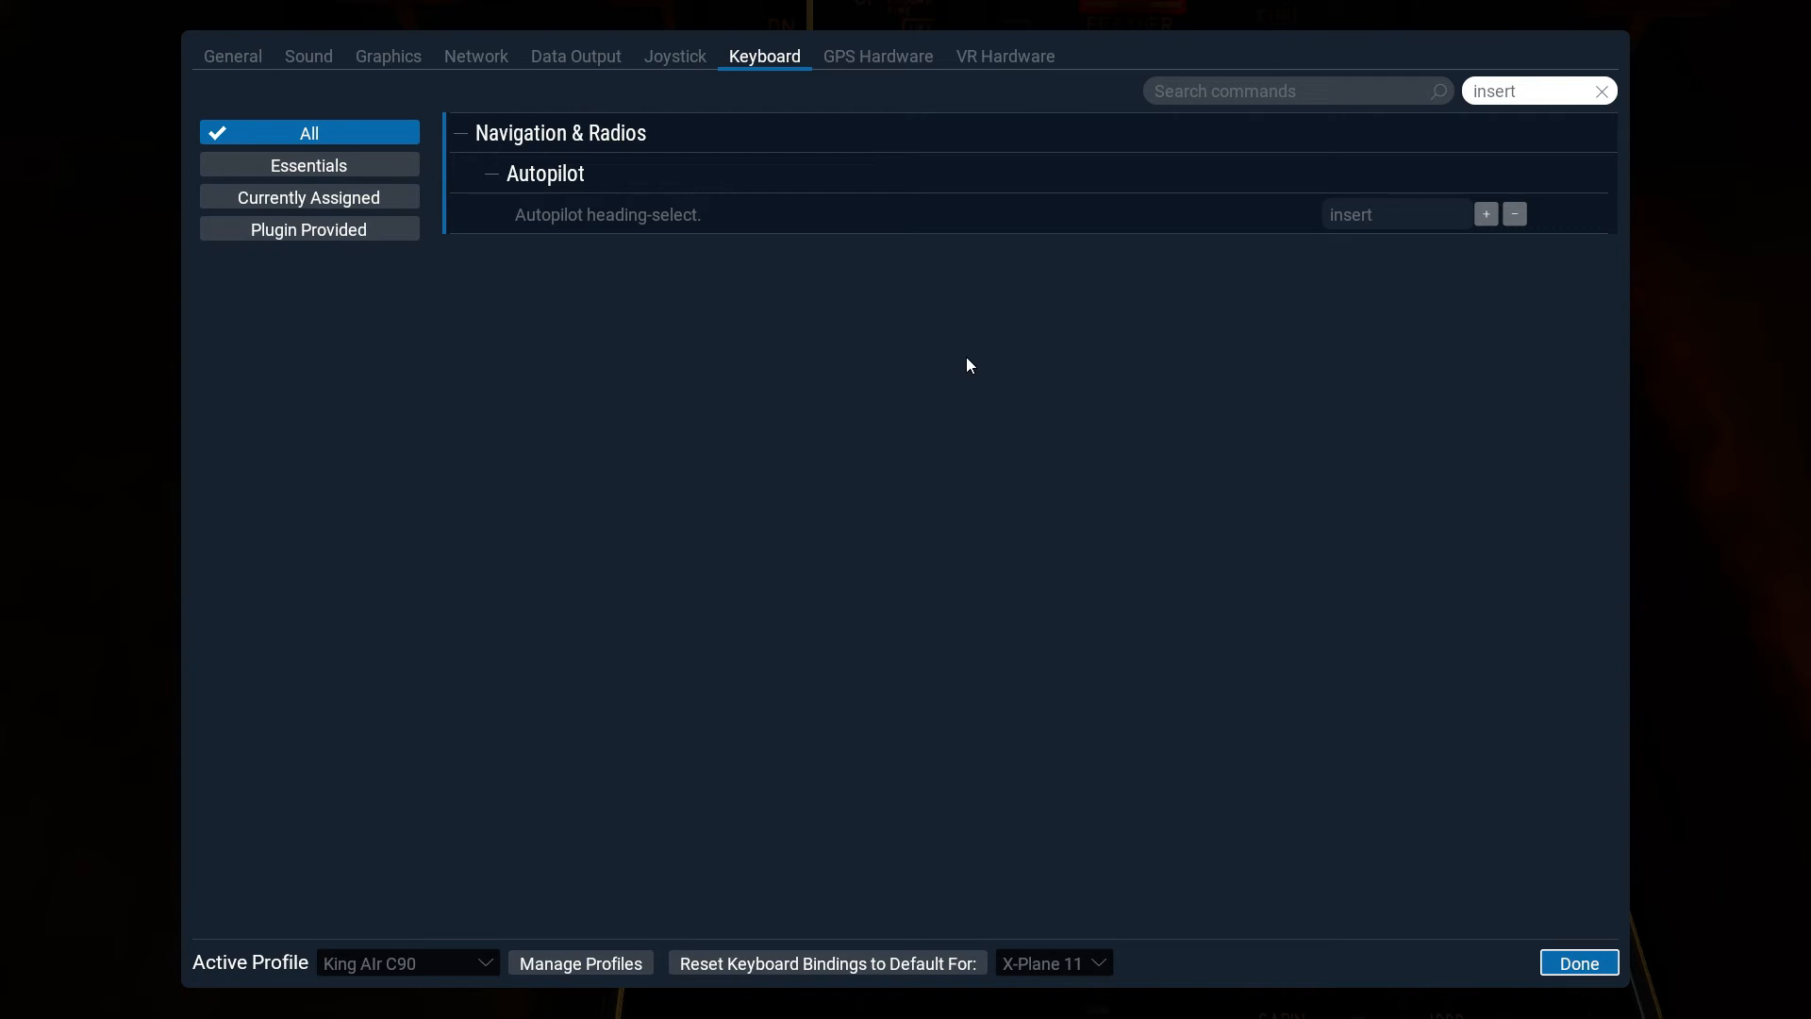
text(delete)
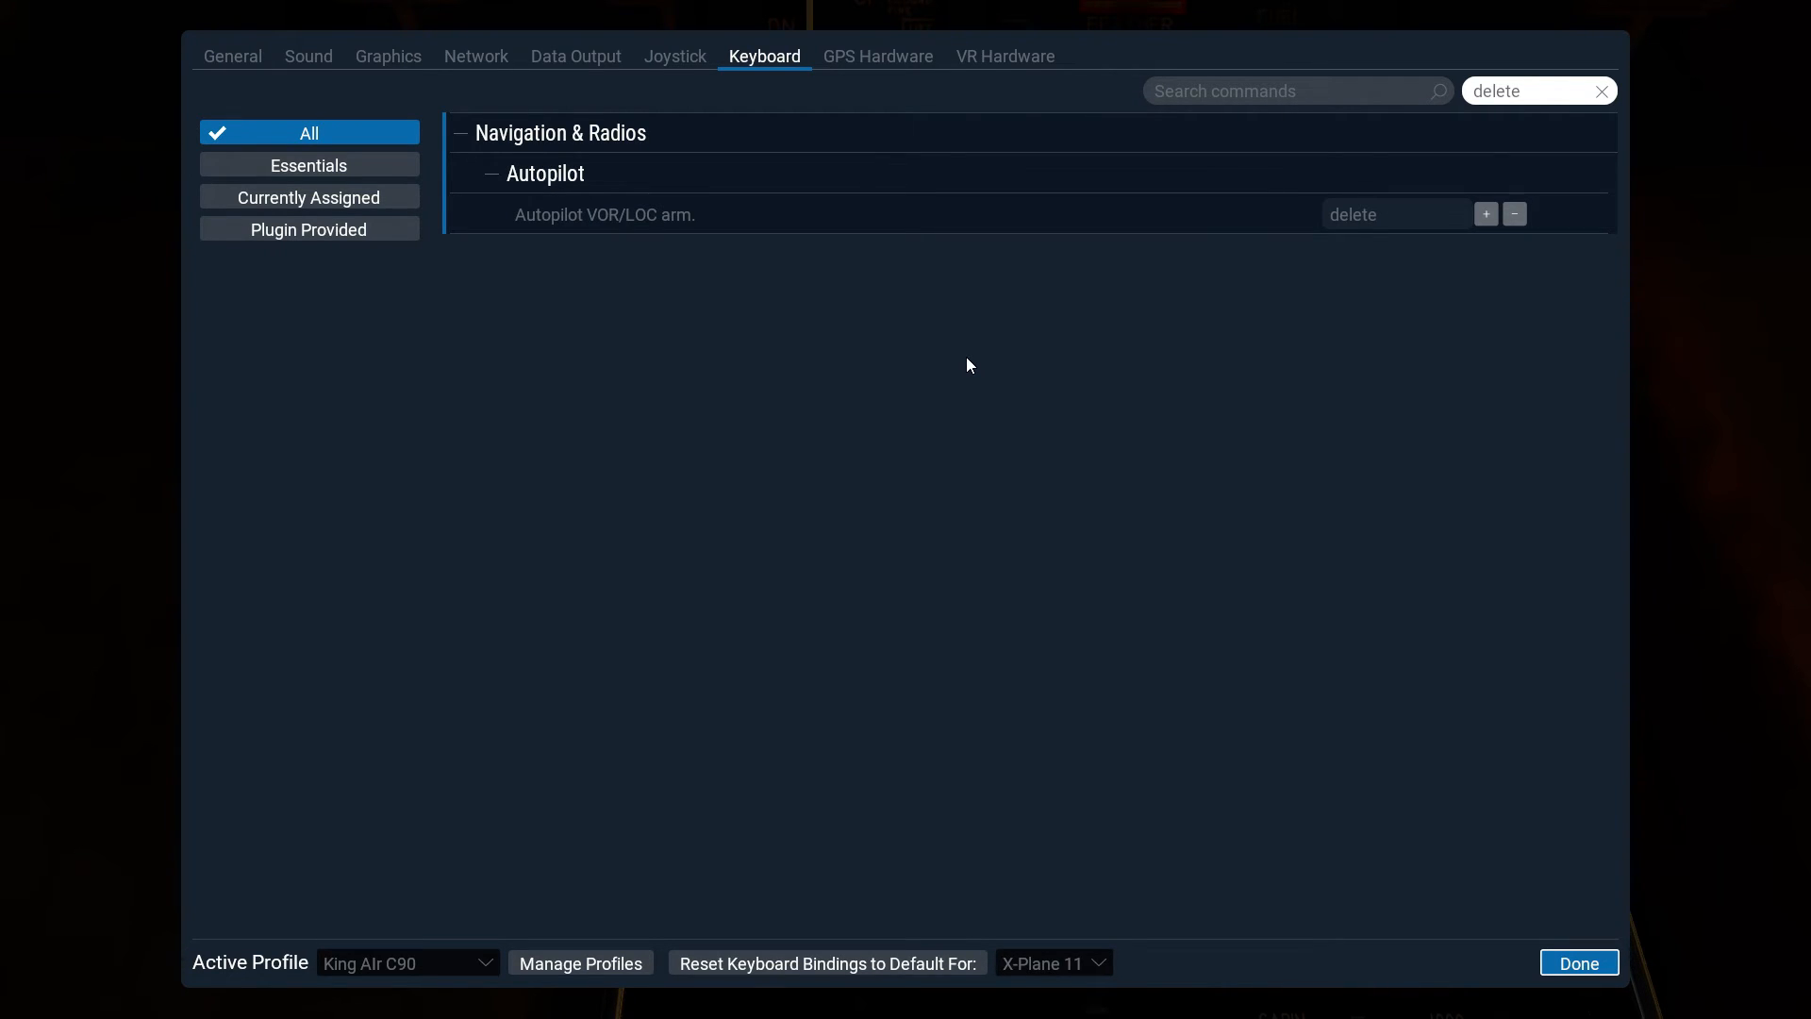
text(home)
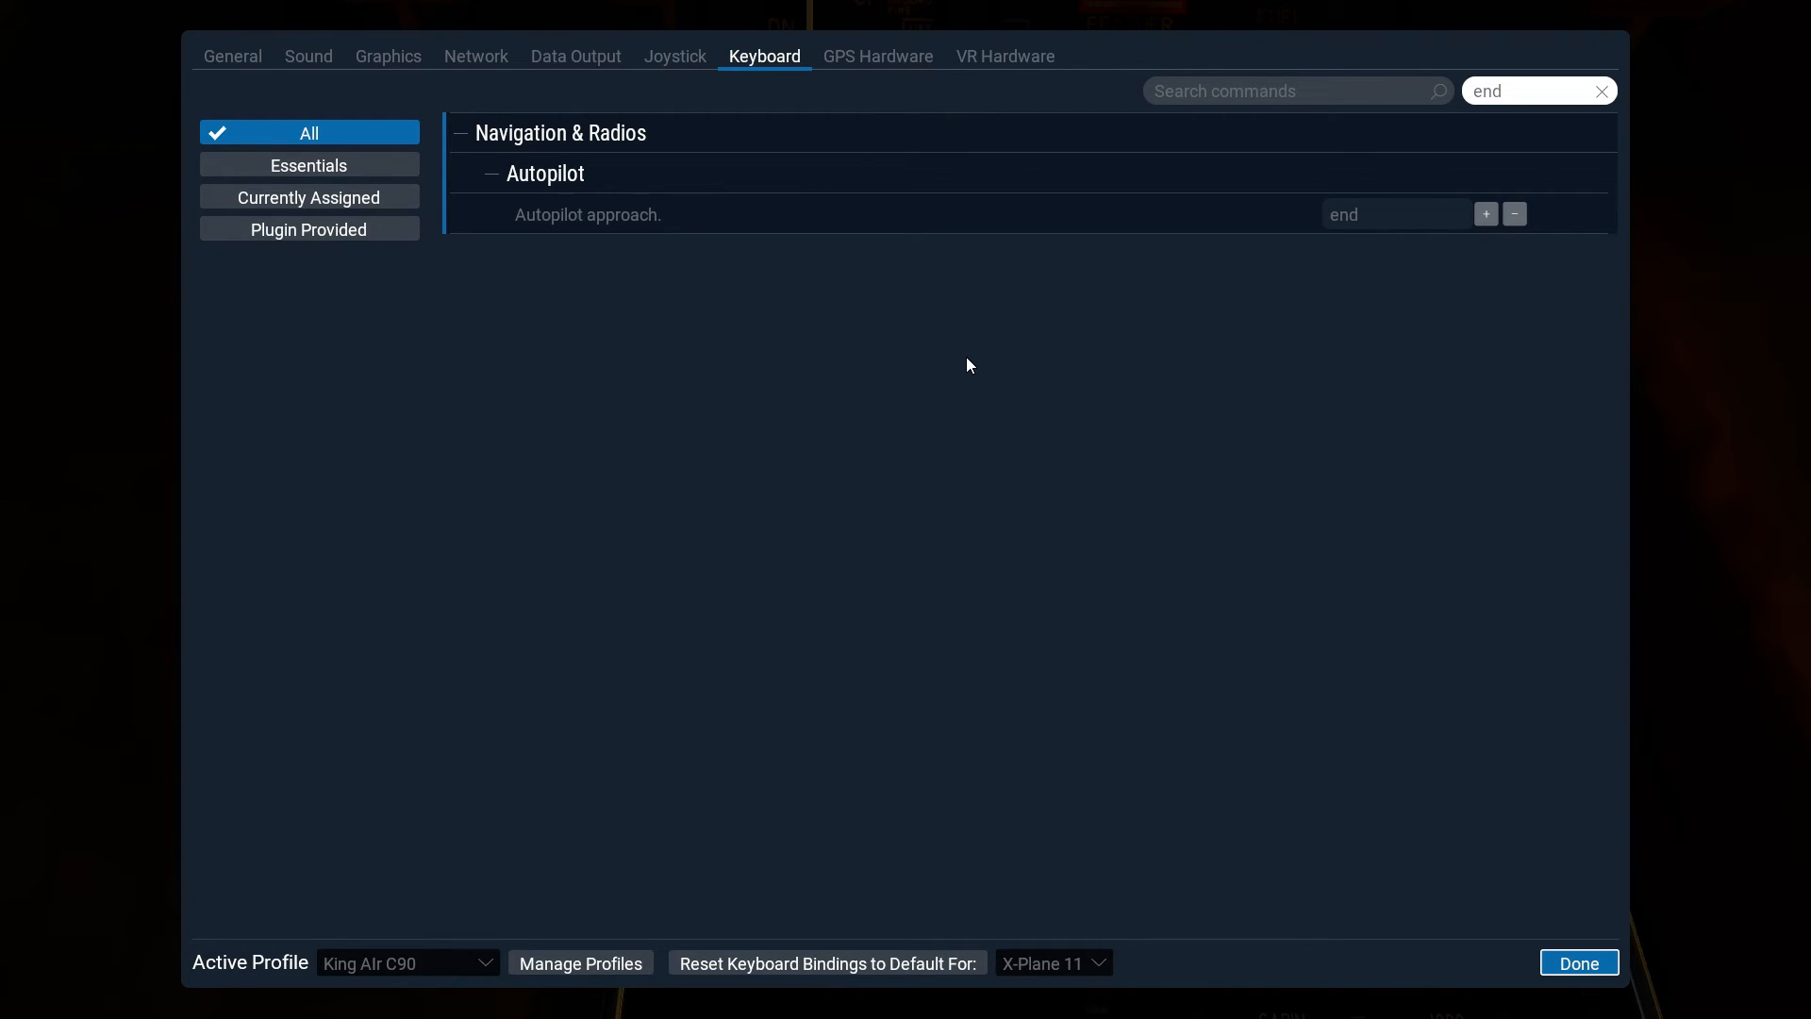
text(pageUp)
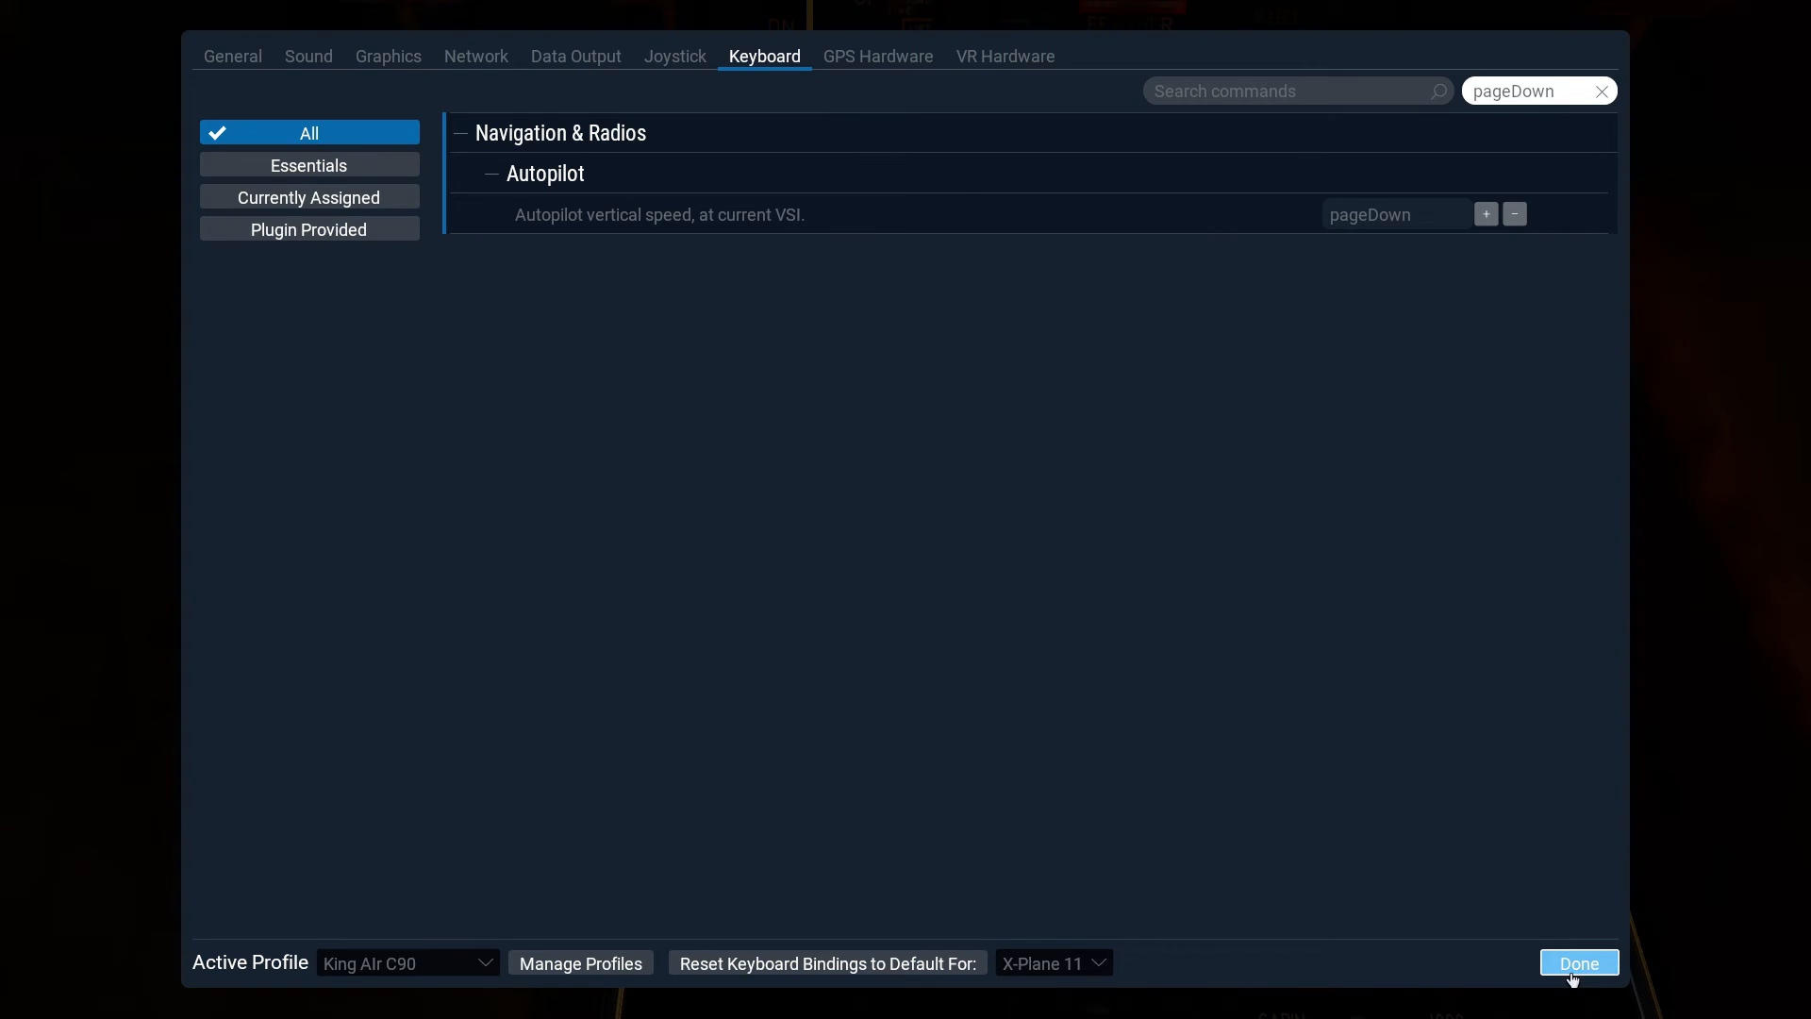
click(1579, 963)
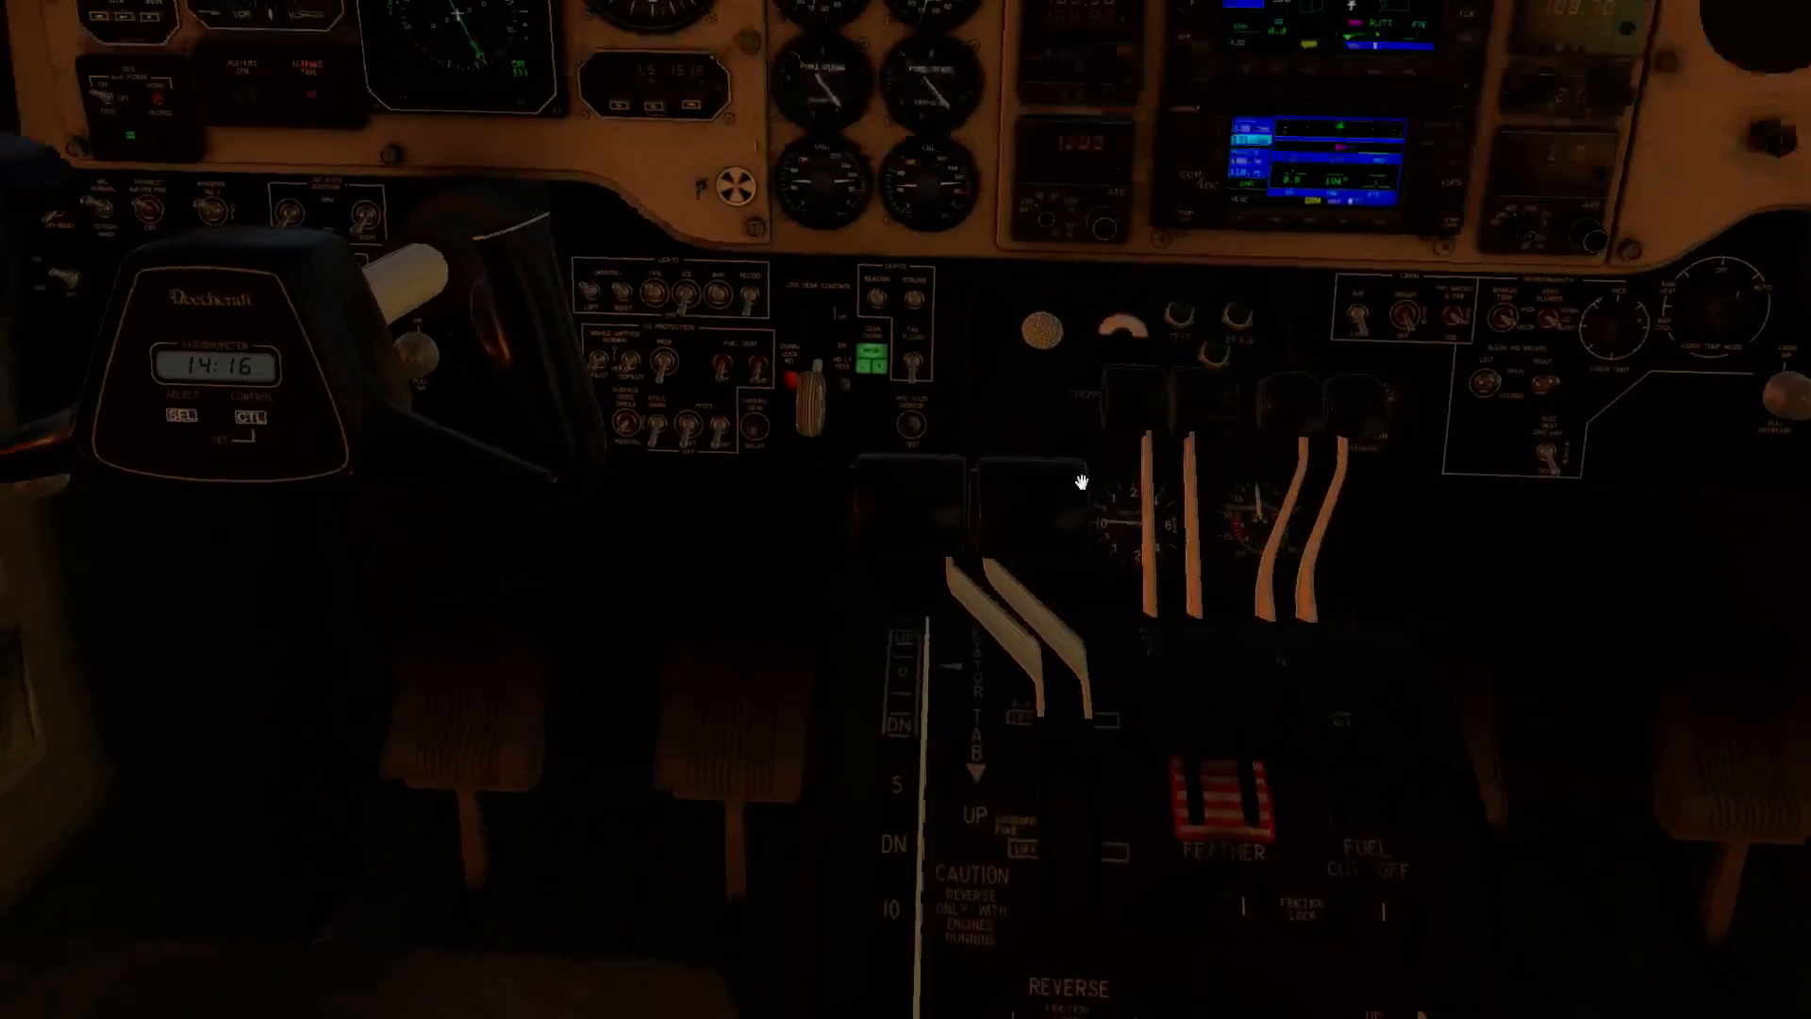